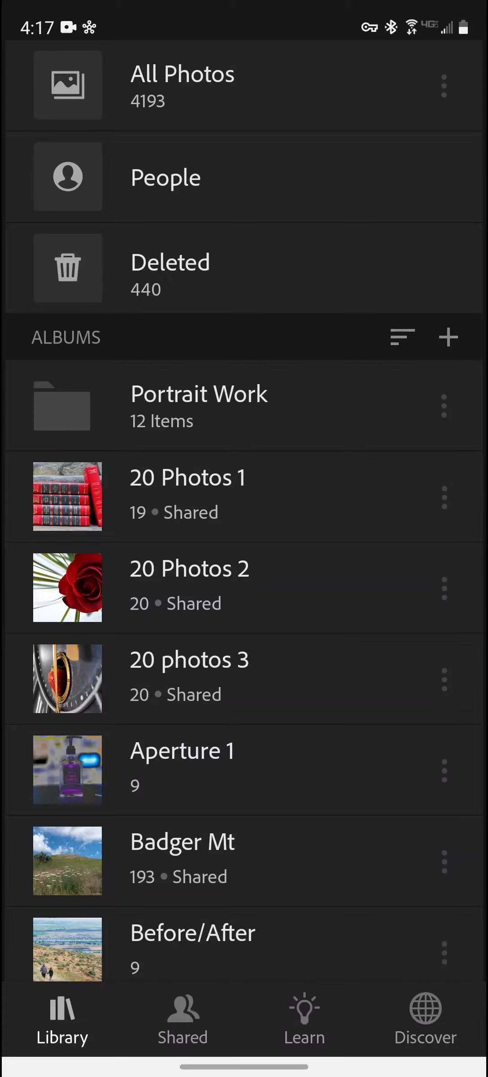
Scroll the Library albums list to its end where the 'take photos 1' album (21 photos) appears.
{"action": "scroll", "scroll_direction": "down", "scroll_amount": 3}
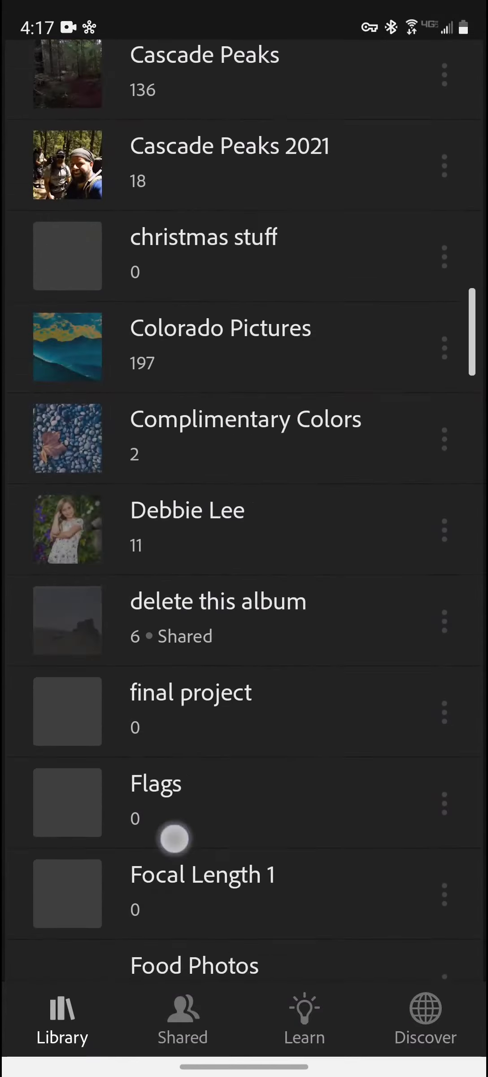
{"action": "scroll", "scroll_direction": "down", "scroll_amount": 3}
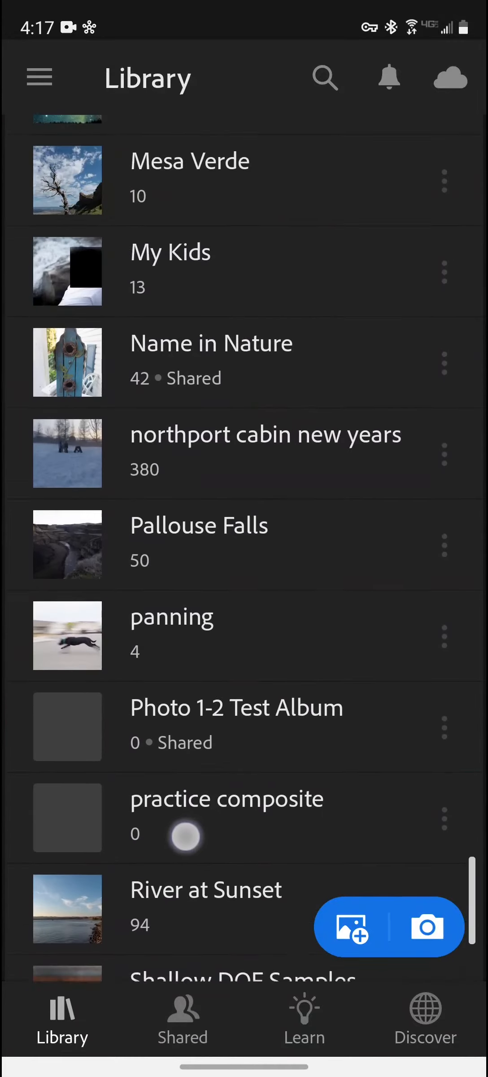
{"action": "scroll", "scroll_direction": "down", "scroll_amount": 3}
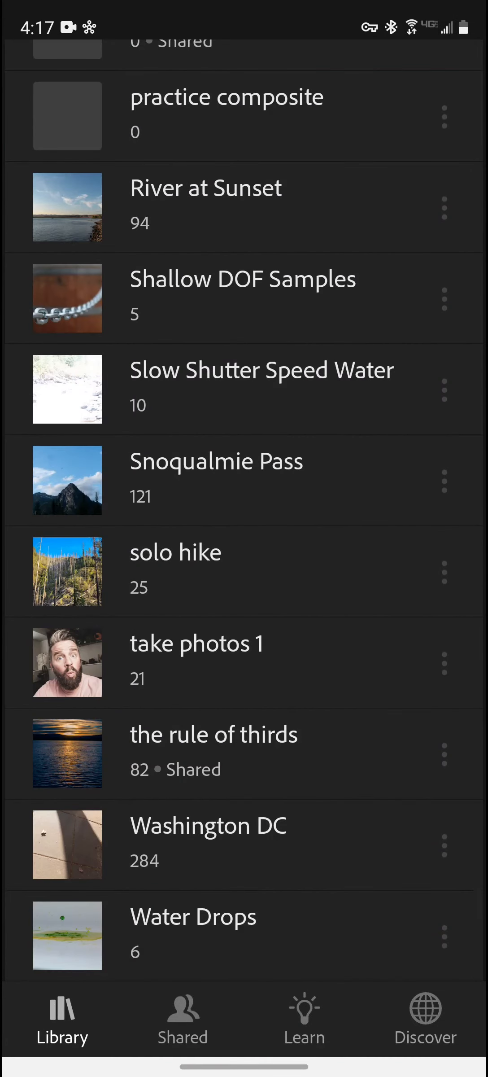
{"action": "left_click", "coordinate": [443, 664]}
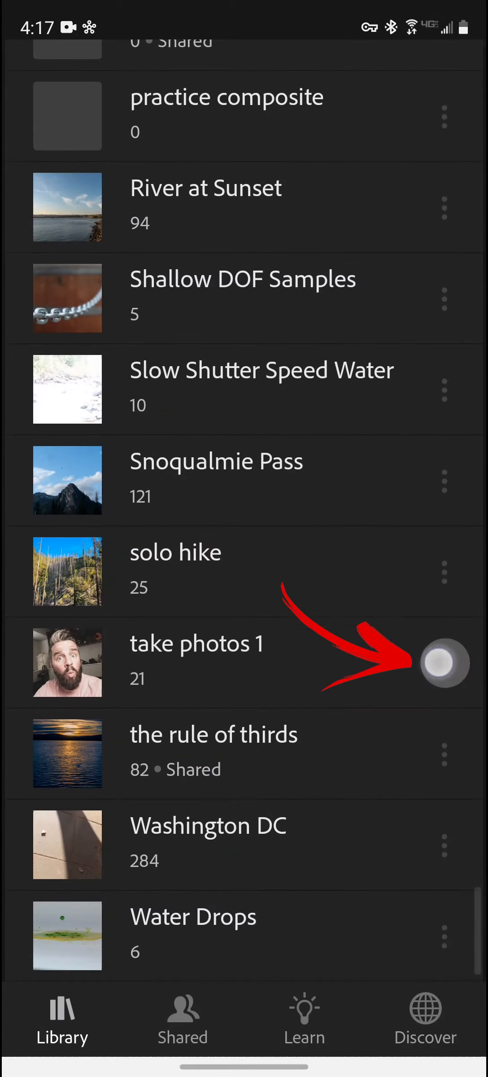
Reach the Share & Invite page of the 'take photos 1' album via its three-dot menu.
{"action": "left_click", "coordinate": [196, 661]}
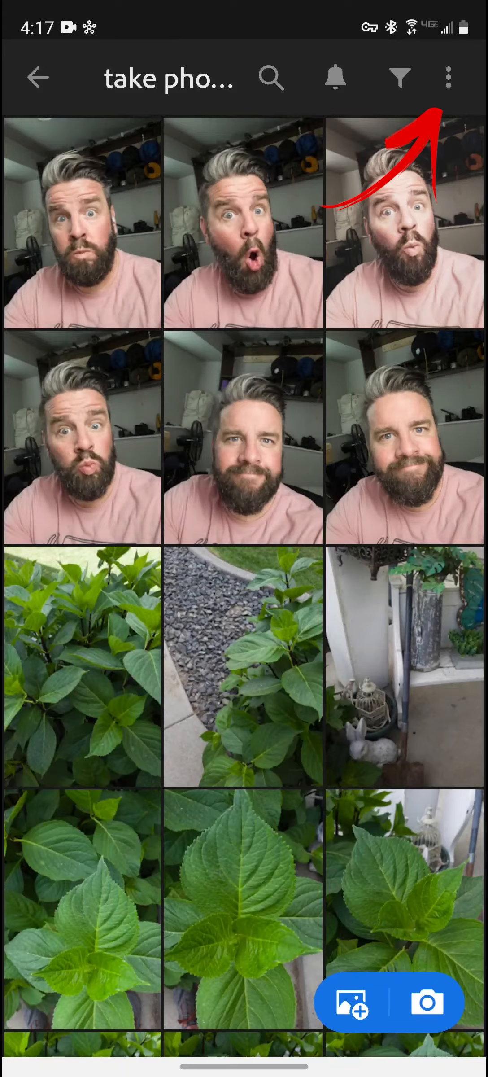
{"action": "left_click", "coordinate": [448, 77]}
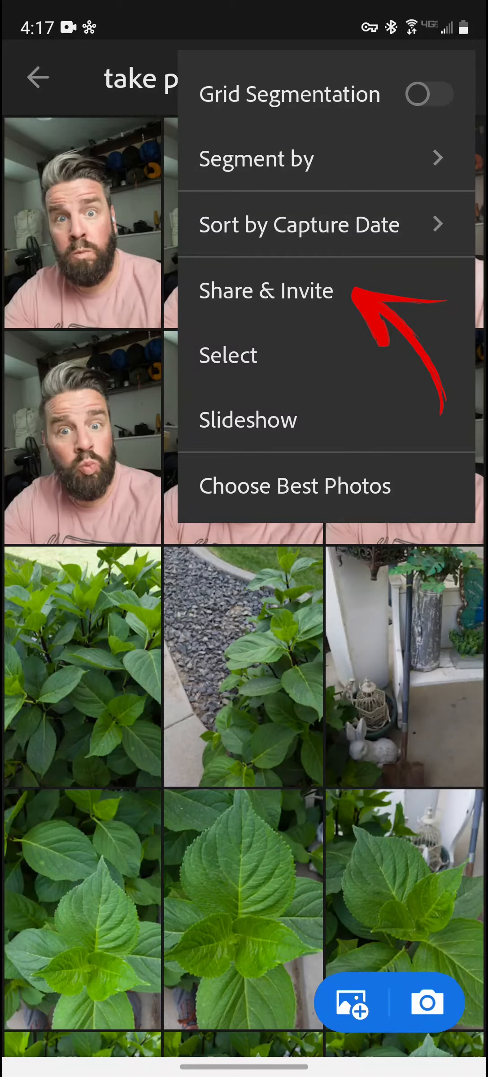
{"action": "left_click", "coordinate": [266, 290]}
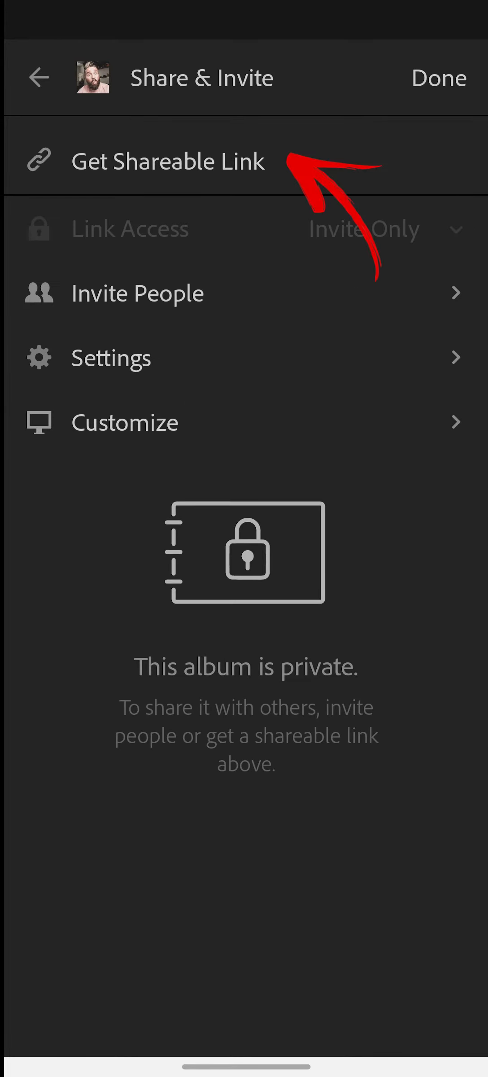
Generate an Anyone Can View link with metadata, comments and JPG downloads allowed, and copy it.
{"action": "left_click", "coordinate": [168, 161]}
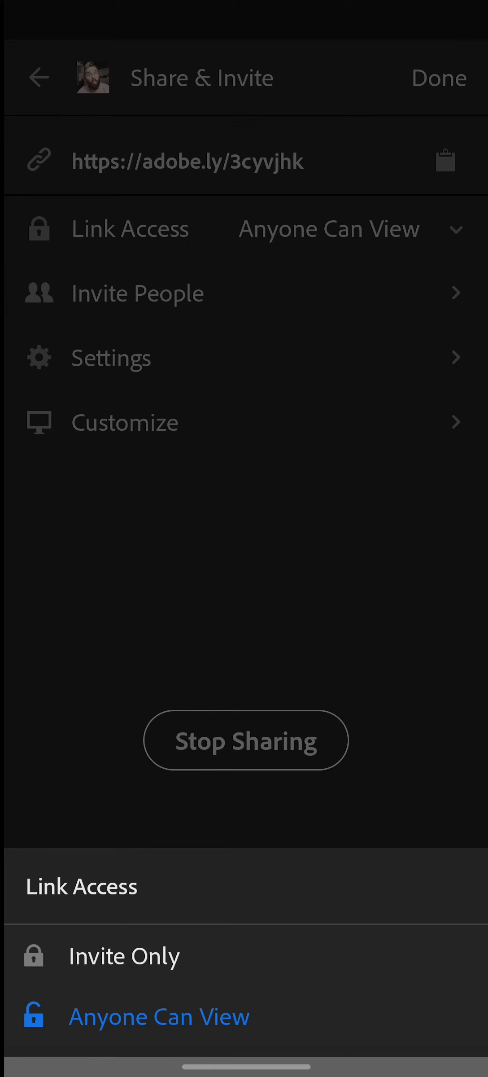
{"action": "left_click", "coordinate": [110, 357]}
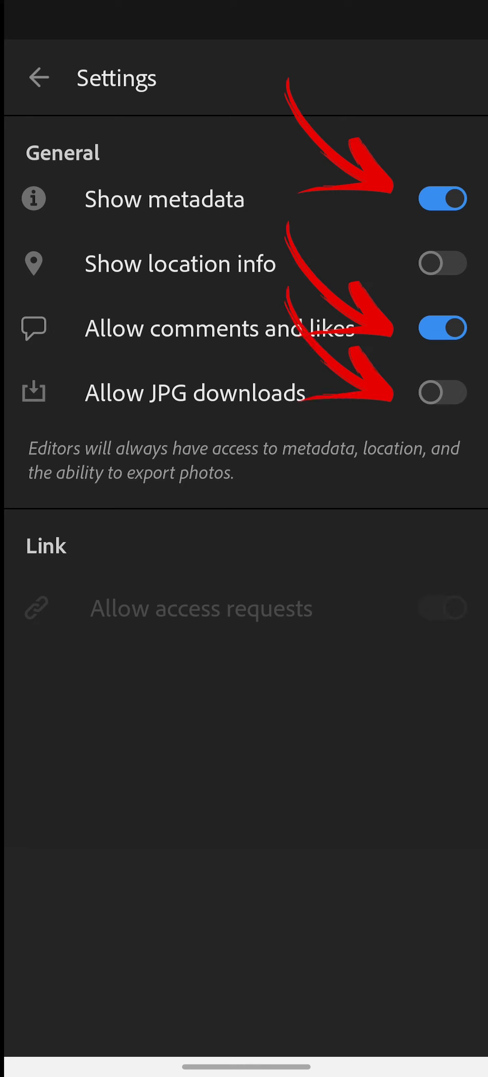
{"action": "left_click", "coordinate": [443, 392]}
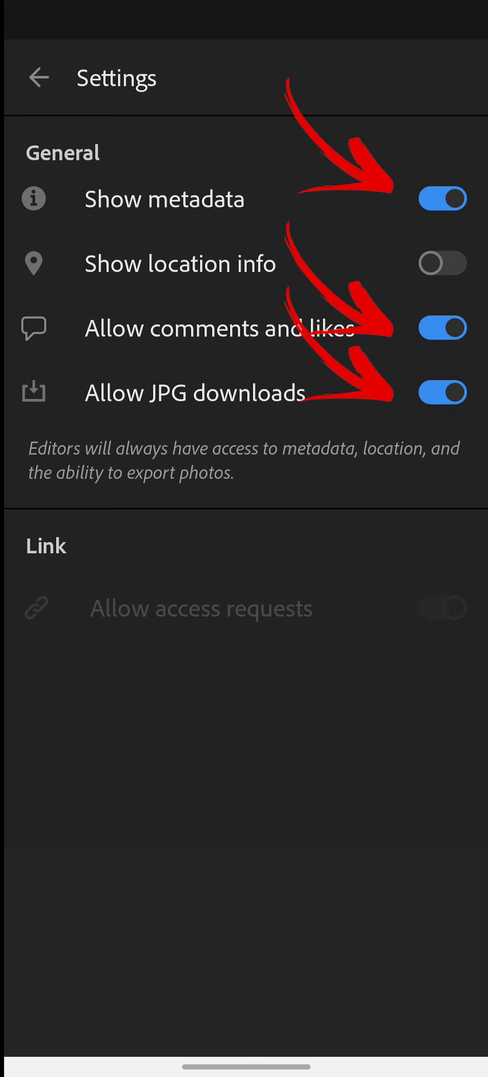
{"action": "left_click", "coordinate": [38, 77]}
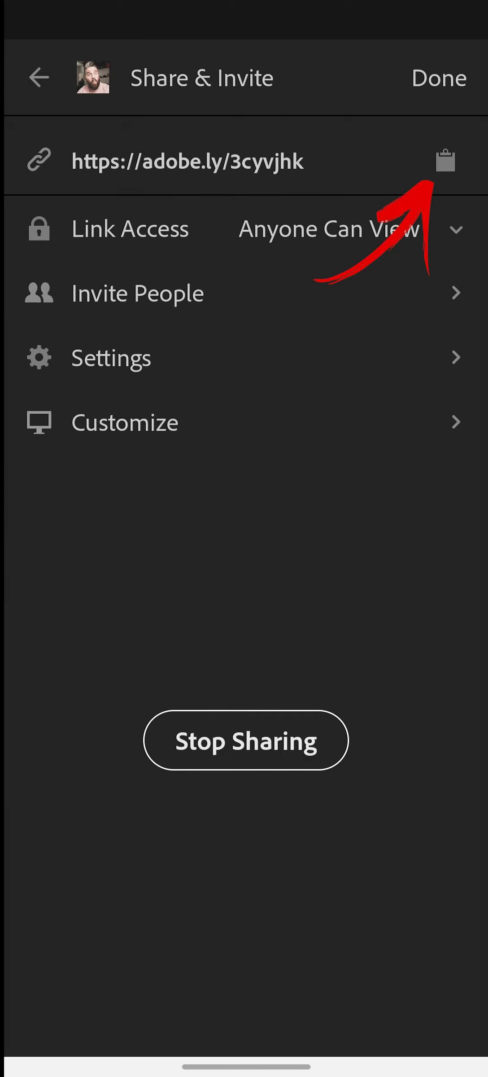
{"action": "left_click", "coordinate": [445, 161]}
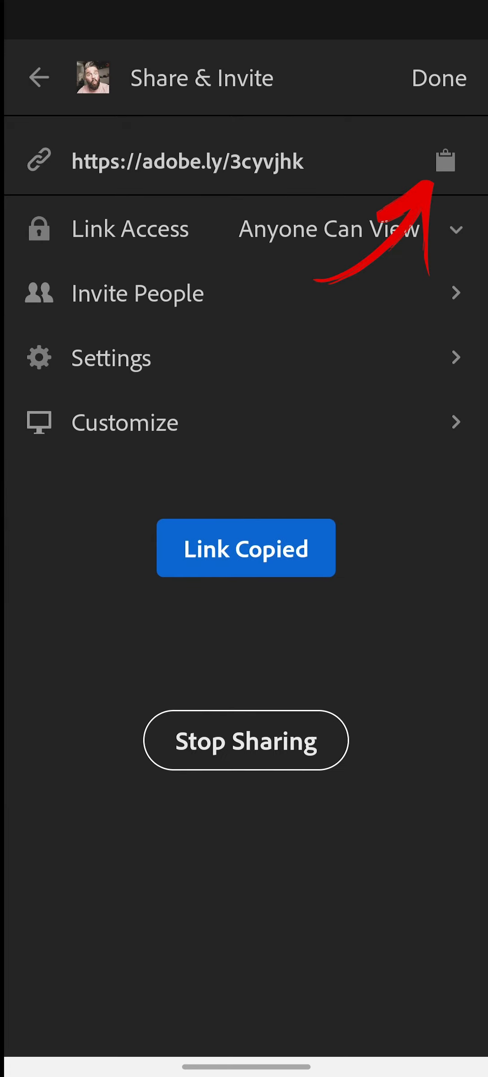